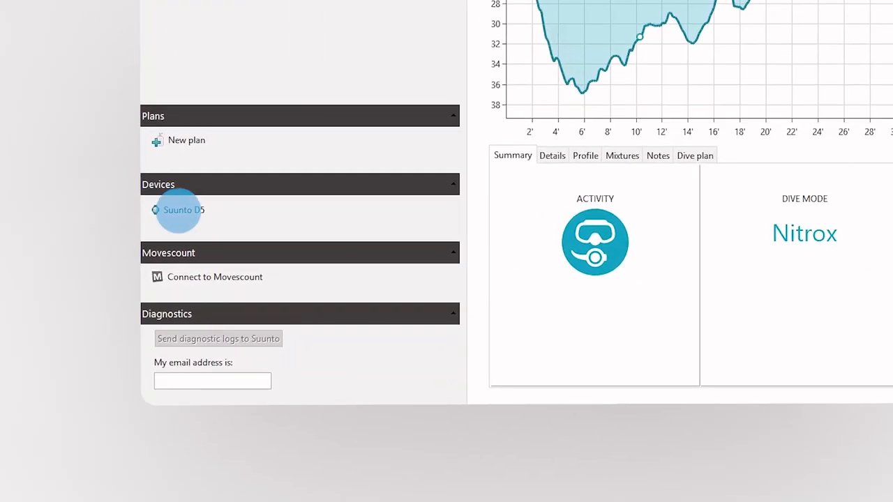
Step: Select the Suunto D5 under Devices and show its Customization tab
{"action": "left_click", "coordinate": [185, 210]}
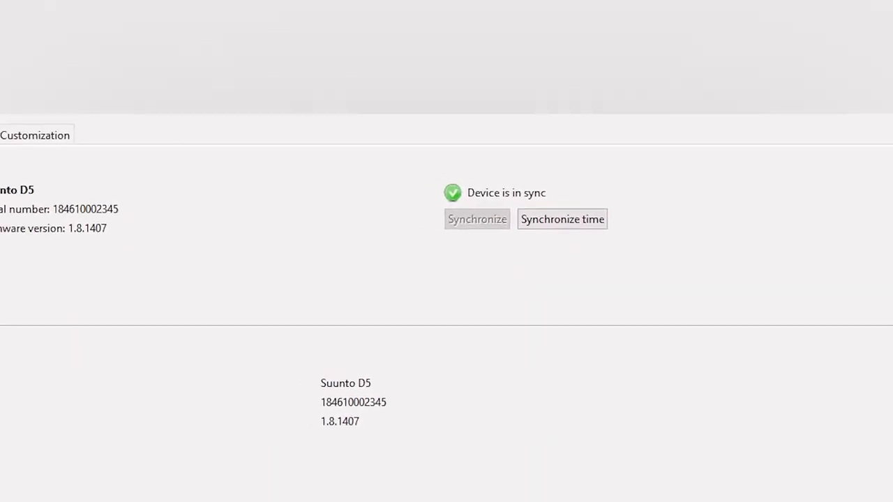
{"action": "left_click", "coordinate": [436, 189]}
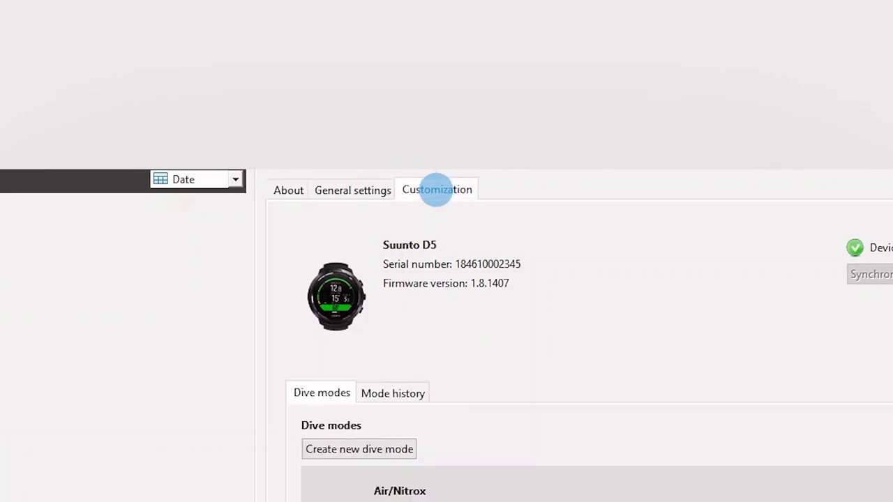
{"action": "scroll", "scroll_direction": "down", "scroll_amount": 3}
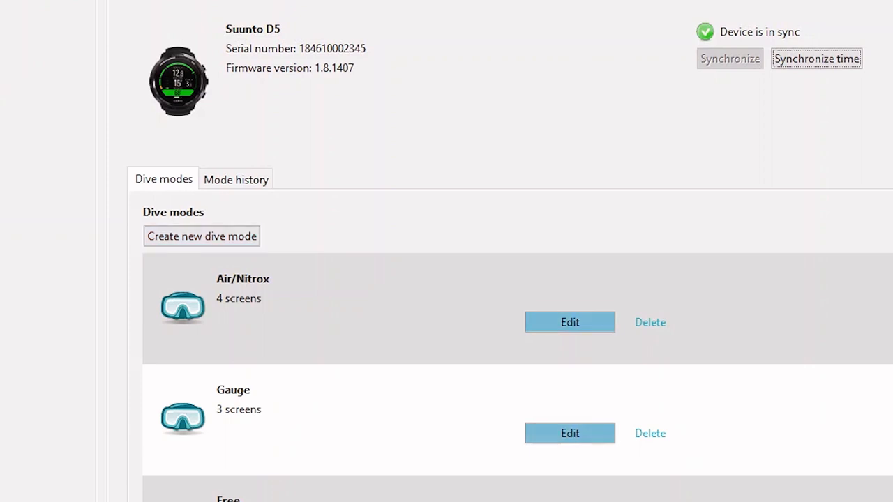
{"action": "left_click", "coordinate": [569, 321]}
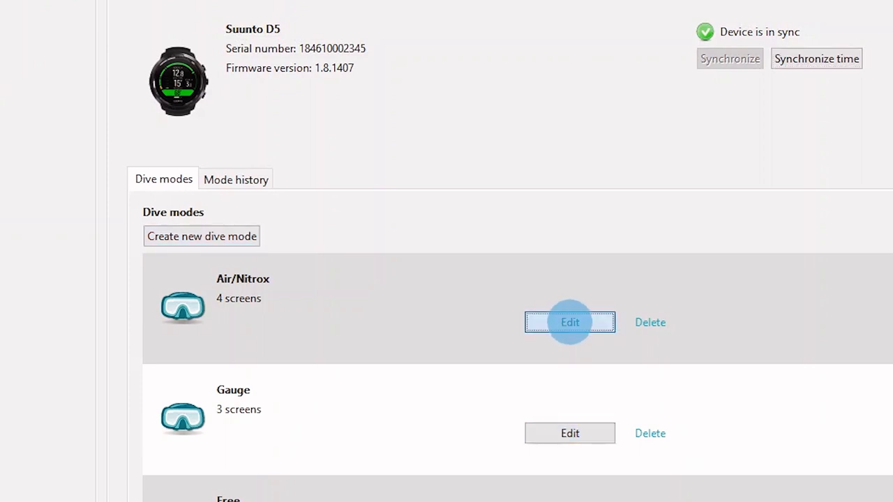
Step: Edit the Air/Nitrox dive mode and scroll through its views to View 4
{"action": "left_click", "coordinate": [569, 321]}
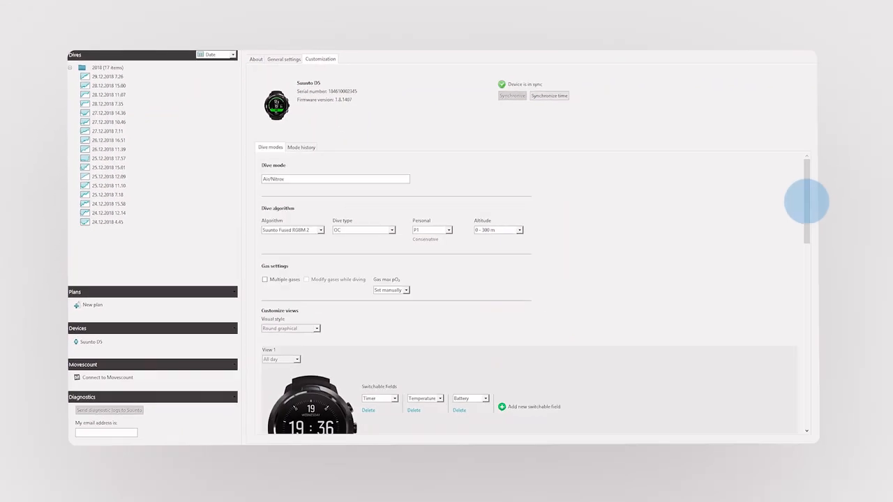
{"action": "scroll", "scroll_direction": "down", "scroll_amount": 3}
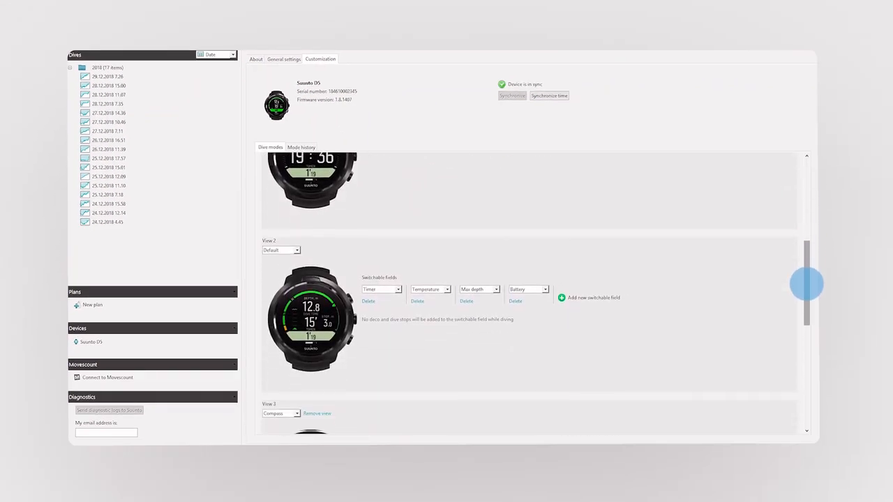
{"action": "scroll", "scroll_direction": "down", "scroll_amount": 3}
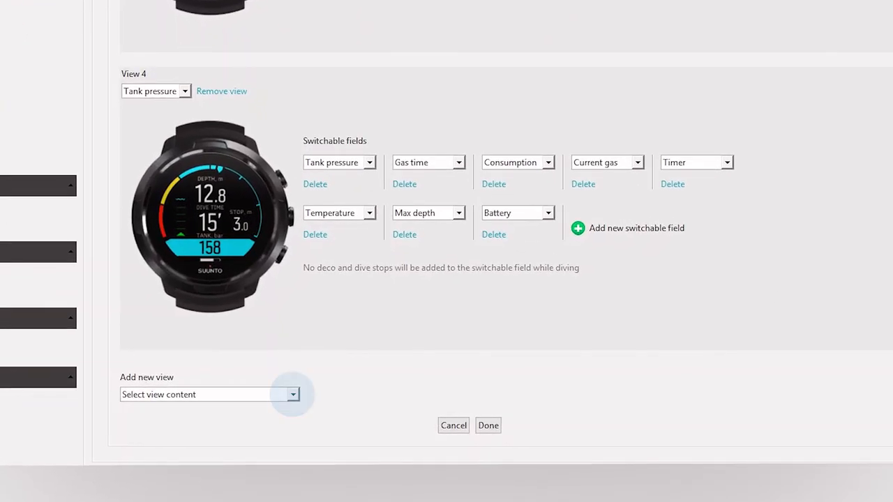
{"action": "left_click", "coordinate": [292, 394]}
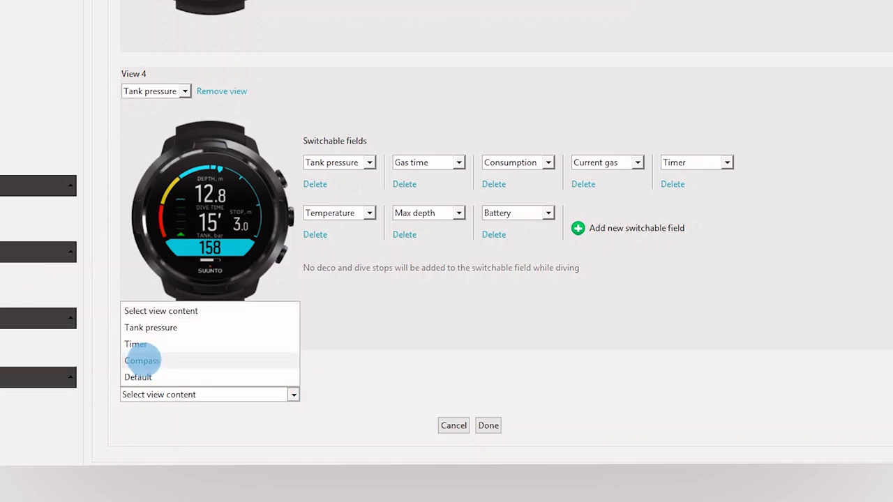
{"action": "left_click", "coordinate": [141, 360]}
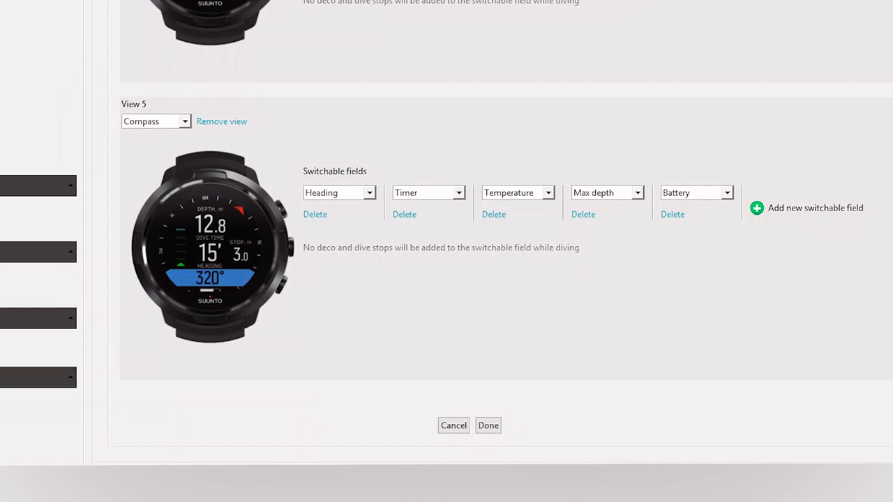
{"action": "left_click", "coordinate": [221, 121]}
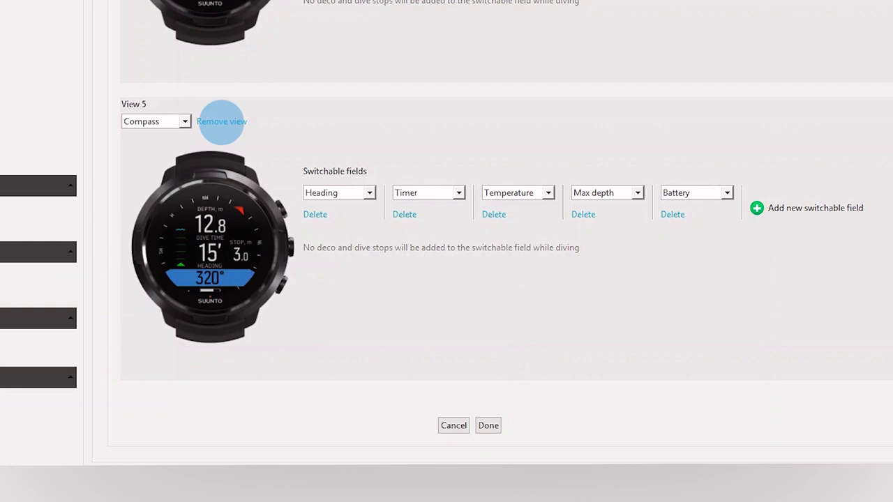
{"action": "left_click", "coordinate": [221, 121]}
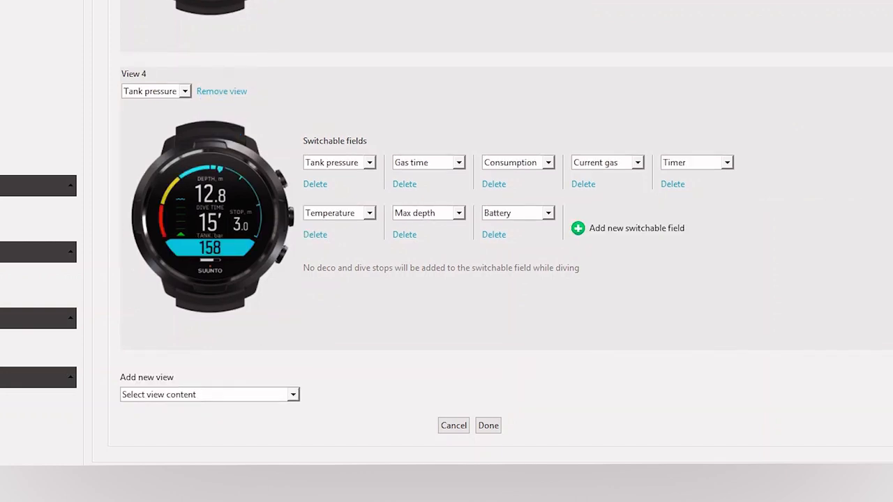
{"action": "left_click", "coordinate": [425, 162]}
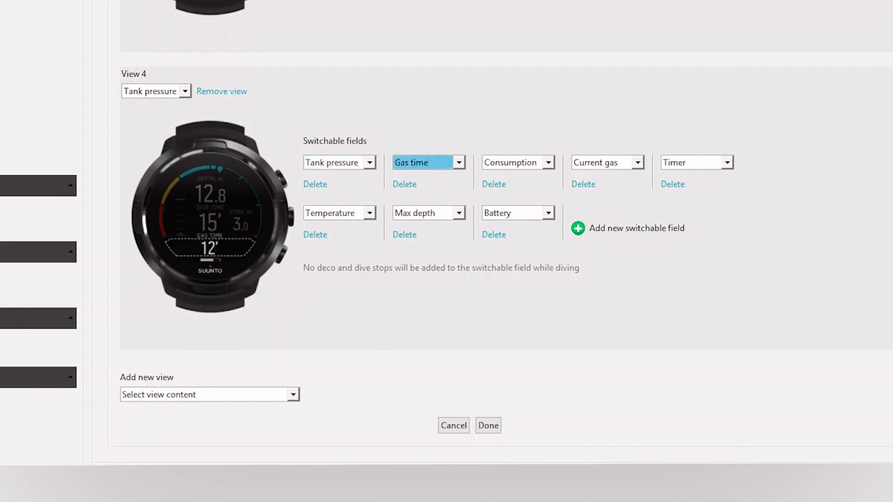
{"action": "left_click", "coordinate": [513, 162]}
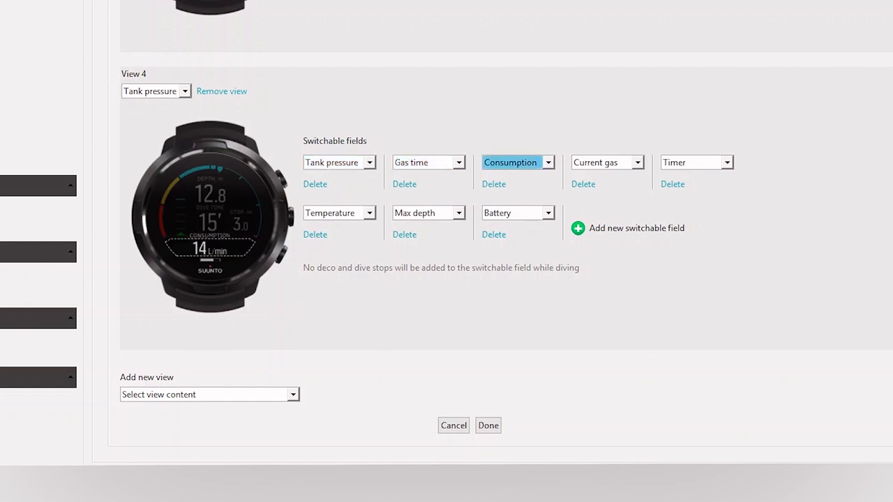
{"action": "left_click", "coordinate": [602, 162]}
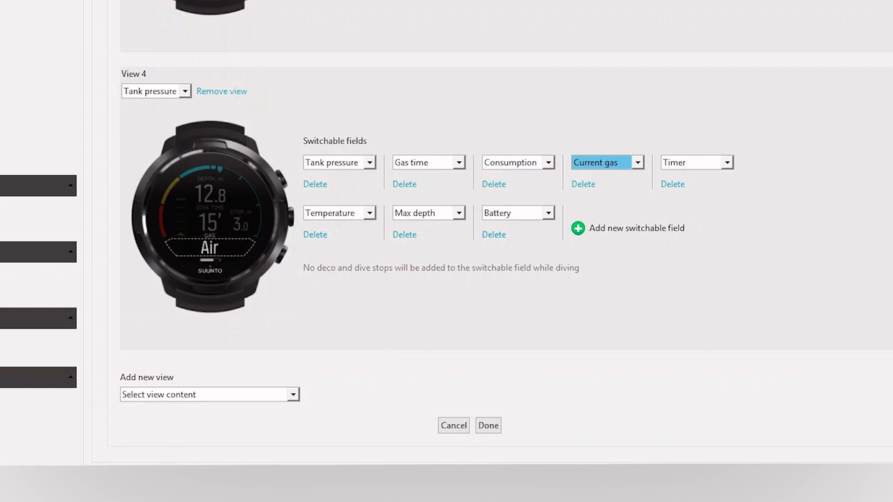
{"action": "left_click", "coordinate": [691, 162]}
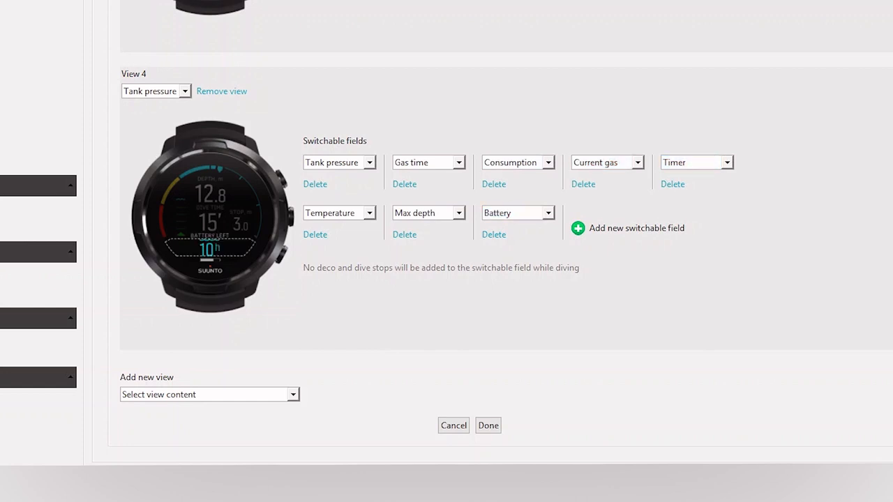
{"action": "left_click", "coordinate": [547, 213]}
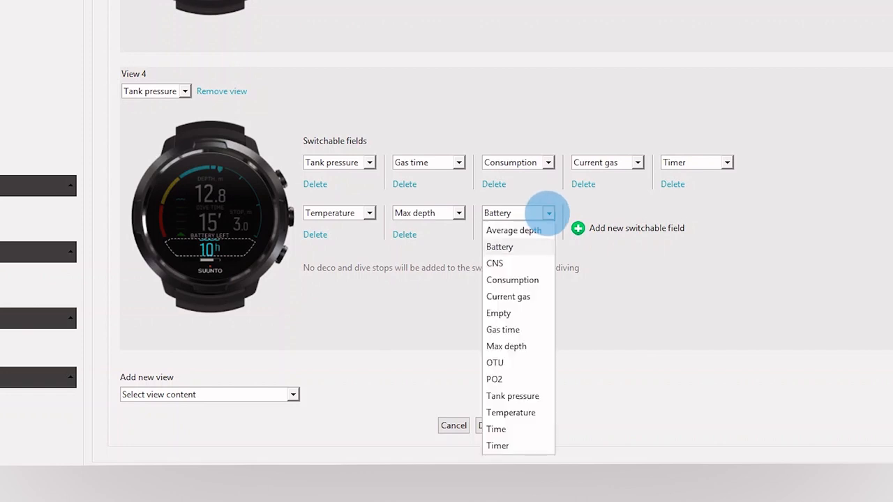
{"action": "mouse_move", "coordinate": [497, 263]}
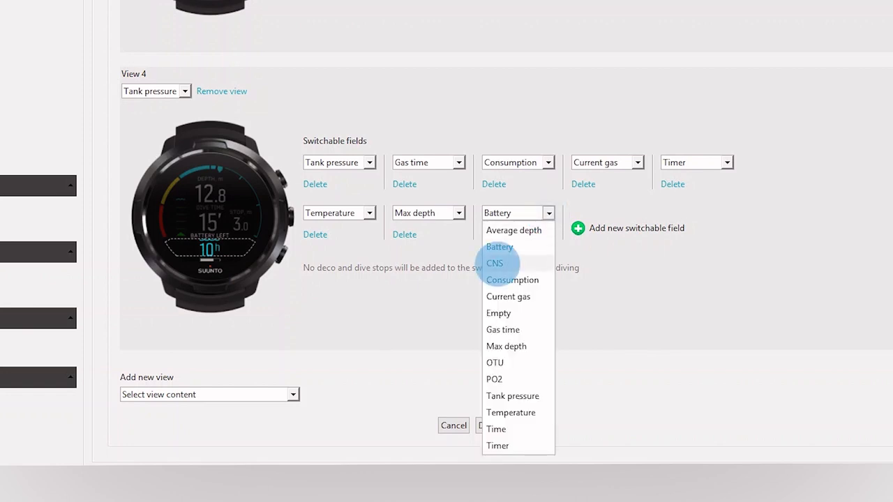
Step: Swap View 4's Battery field for CNS and add a new OTU switchable field
{"action": "left_click", "coordinate": [494, 263]}
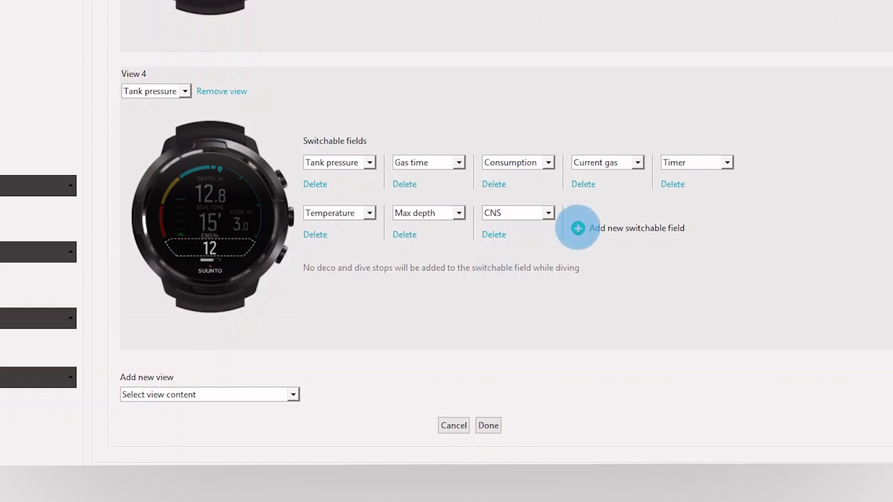
{"action": "left_click", "coordinate": [577, 228]}
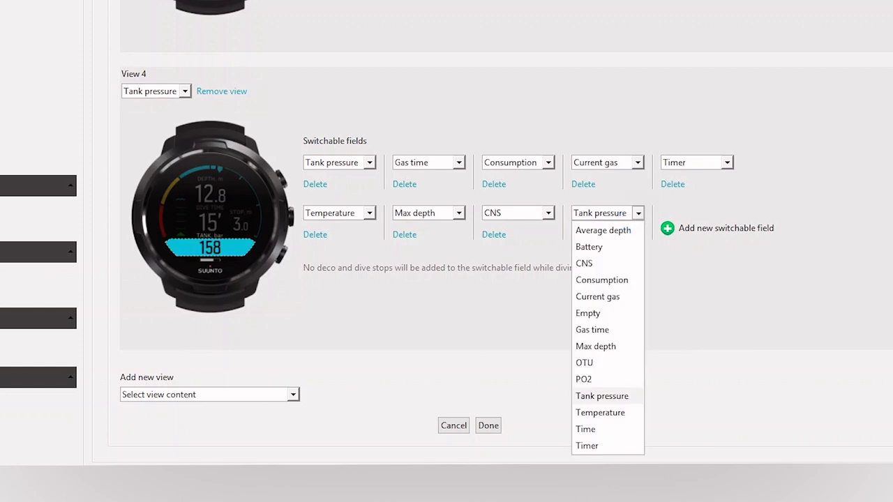
{"action": "mouse_move", "coordinate": [584, 362]}
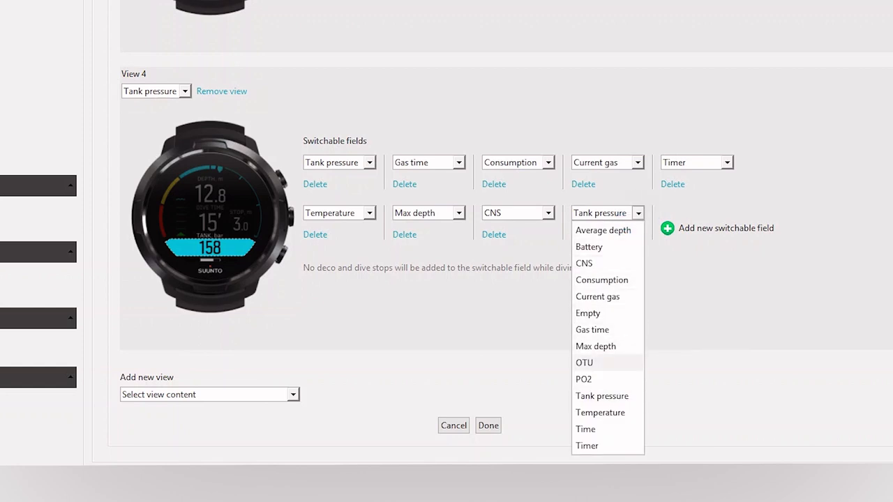
{"action": "left_click", "coordinate": [583, 362]}
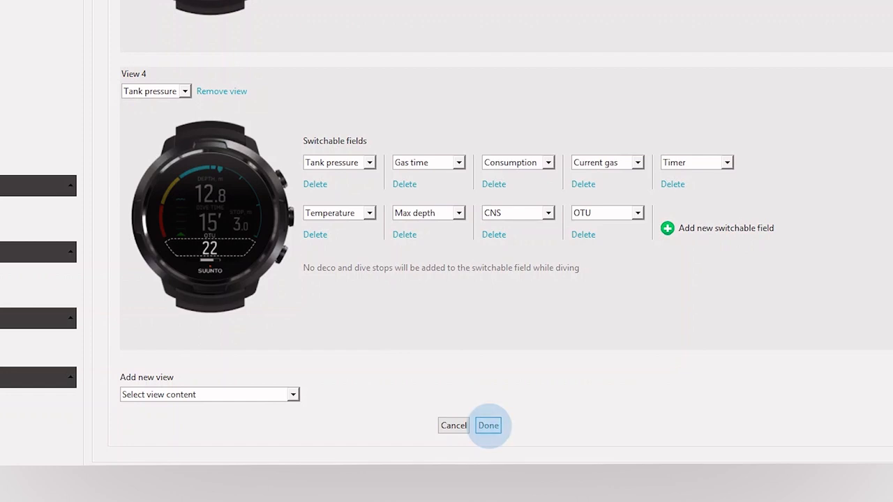
Step: Finish editing Air/Nitrox and confirm synchronizing the settings to the Suunto D5
{"action": "left_click", "coordinate": [488, 426]}
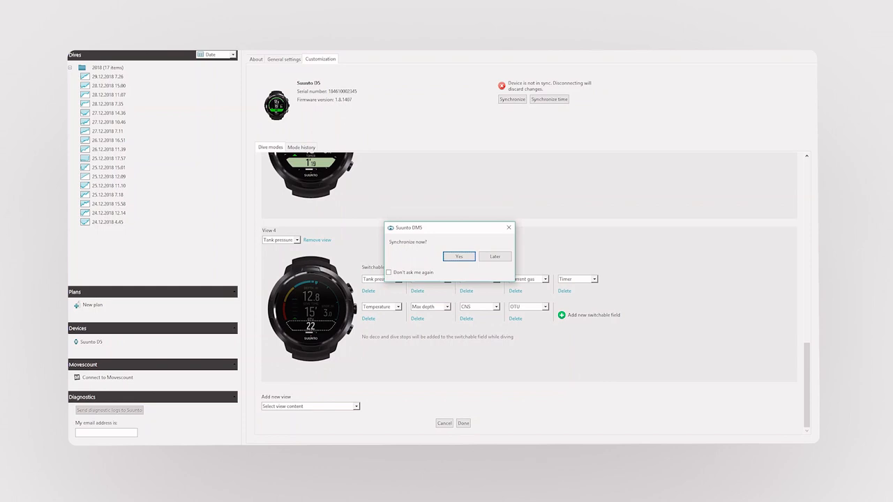
{"action": "left_click", "coordinate": [458, 256]}
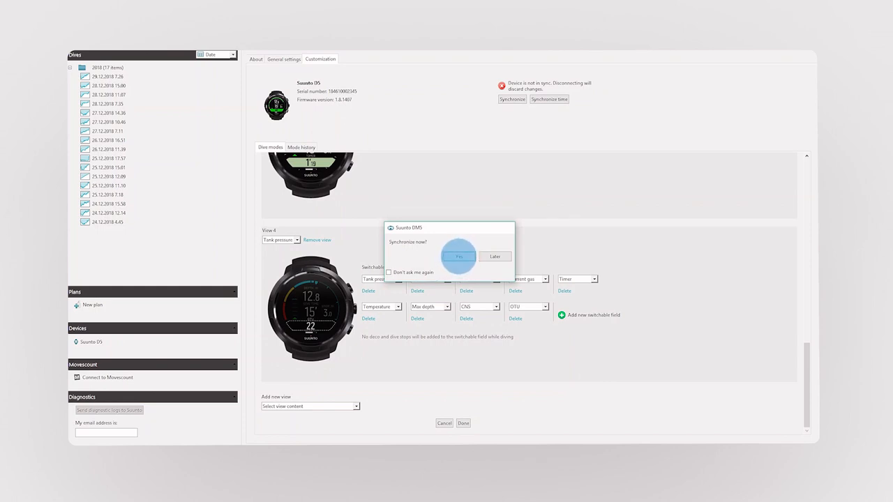
{"action": "left_click", "coordinate": [459, 257]}
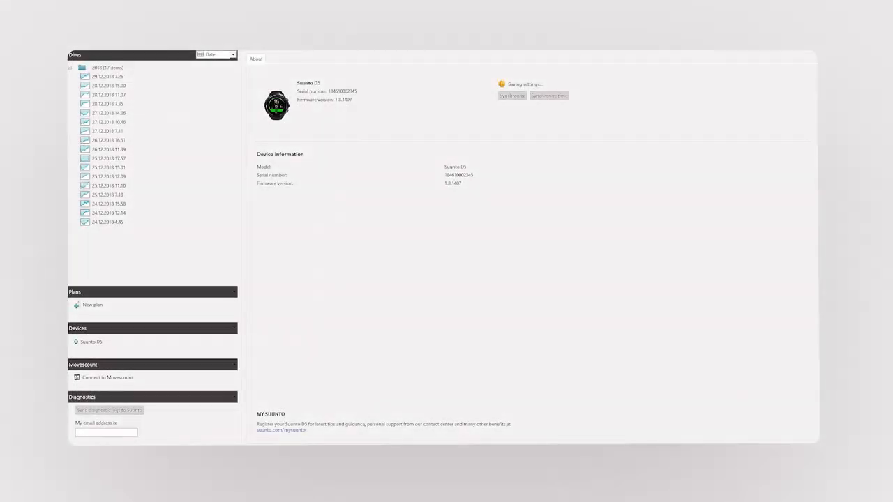